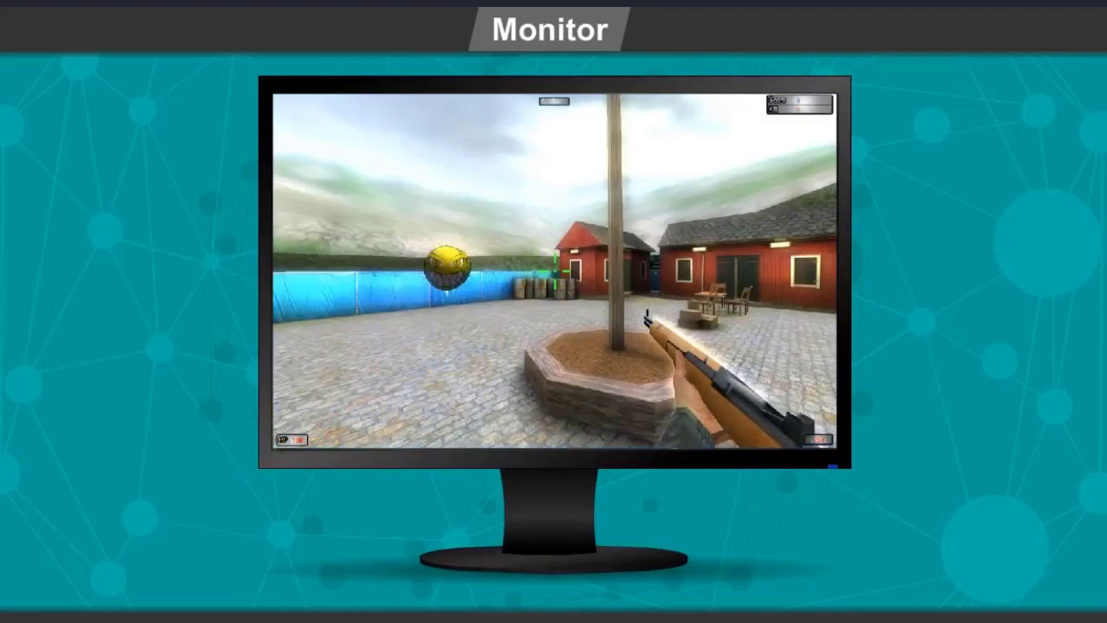
left_click(641, 28)
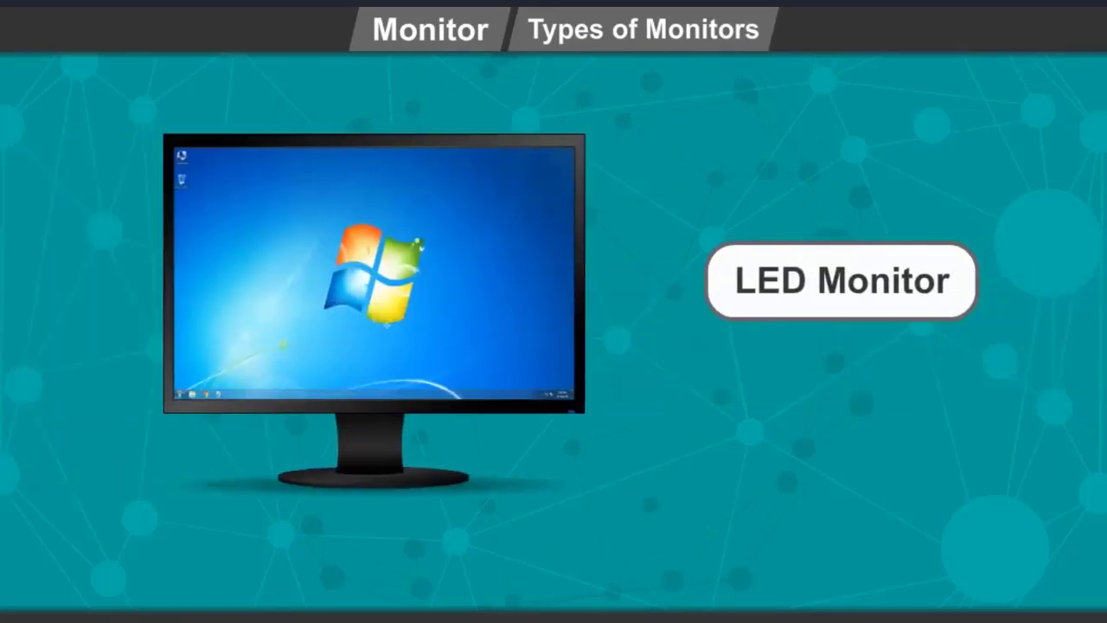